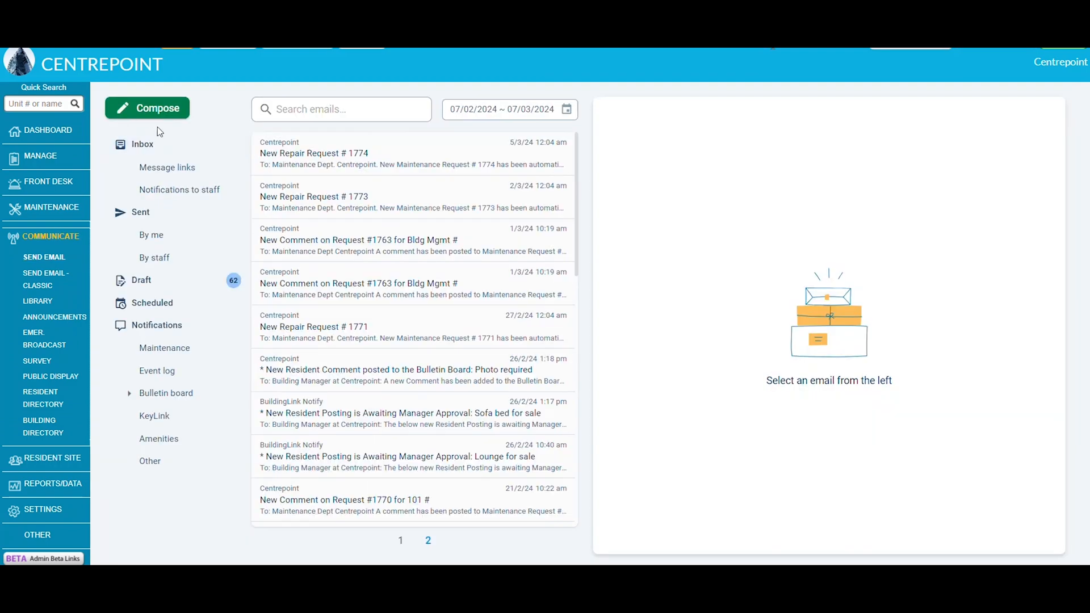
# Compose a new blank email from the mailbox
pyautogui.click(147, 107)
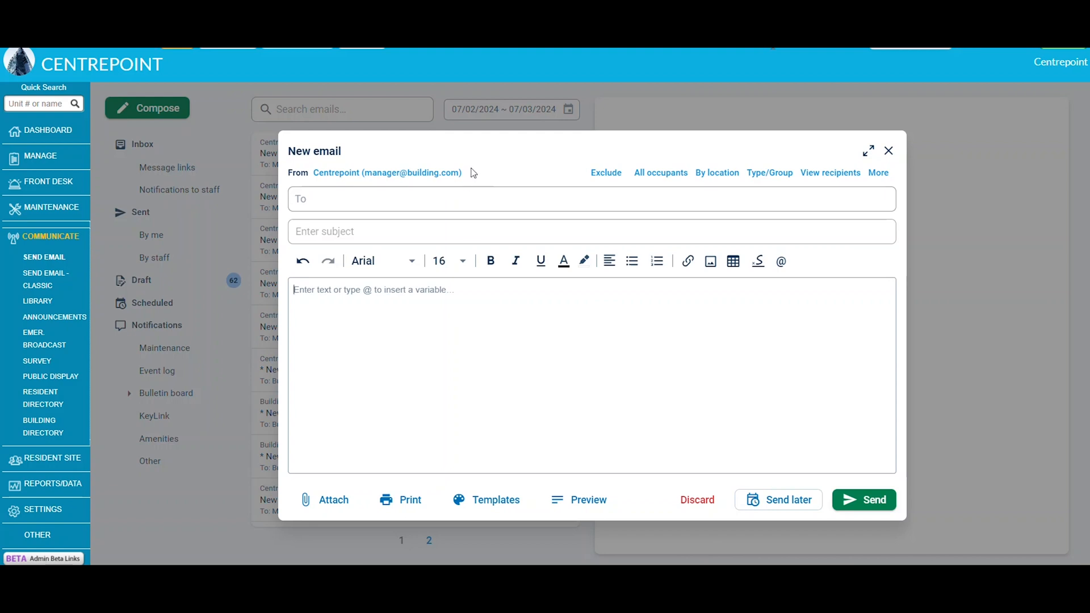
pyautogui.moveTo(346, 177)
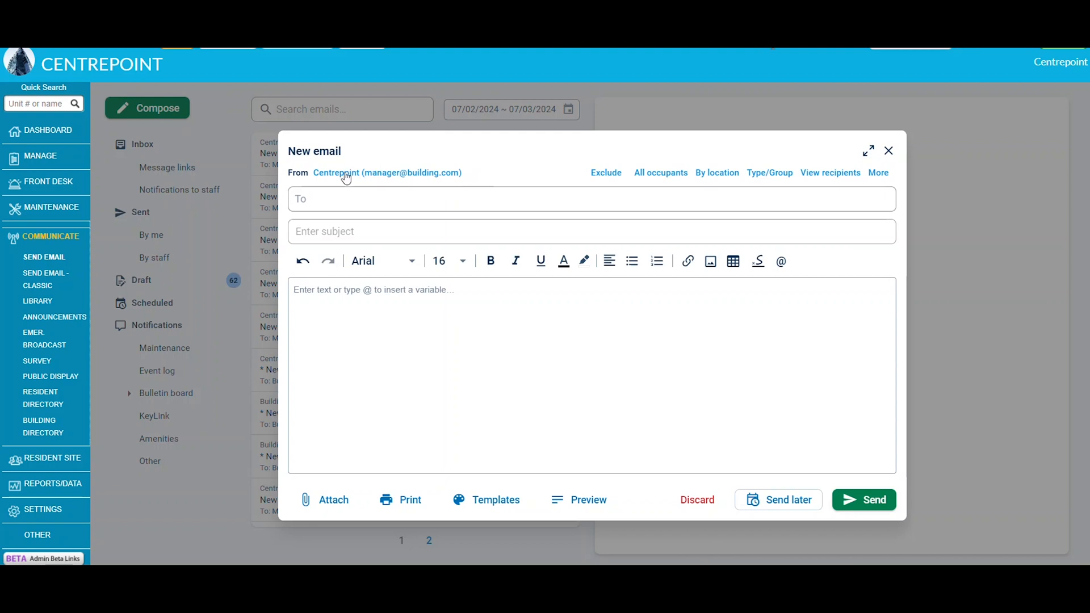
pyautogui.click(387, 173)
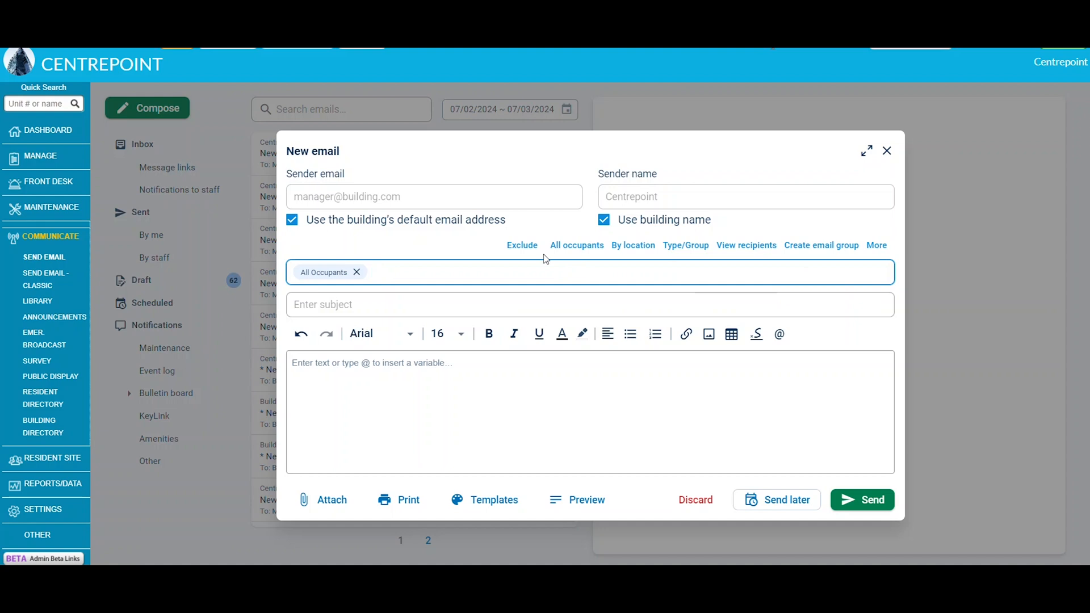
pyautogui.moveTo(746, 248)
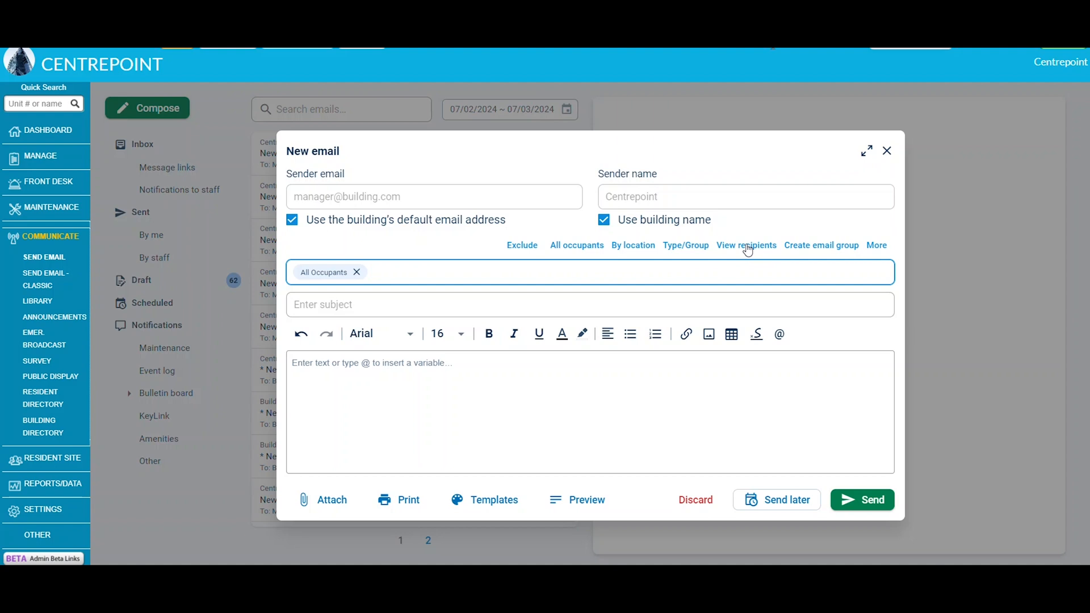
# View the All Occupants recipient list: 121 recipients, 103 excluded
pyautogui.click(746, 244)
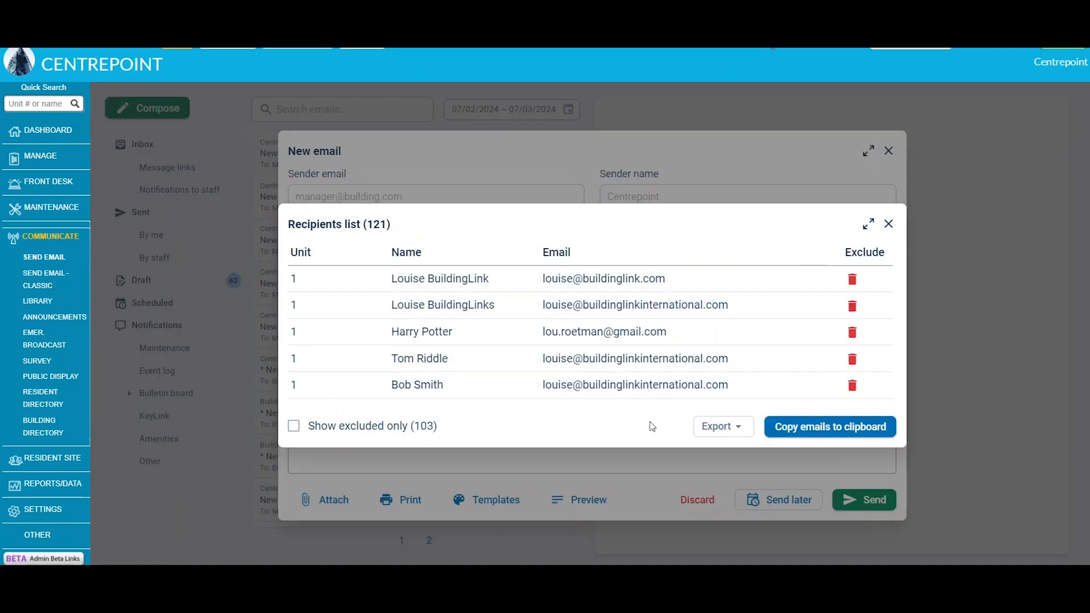
pyautogui.click(496, 499)
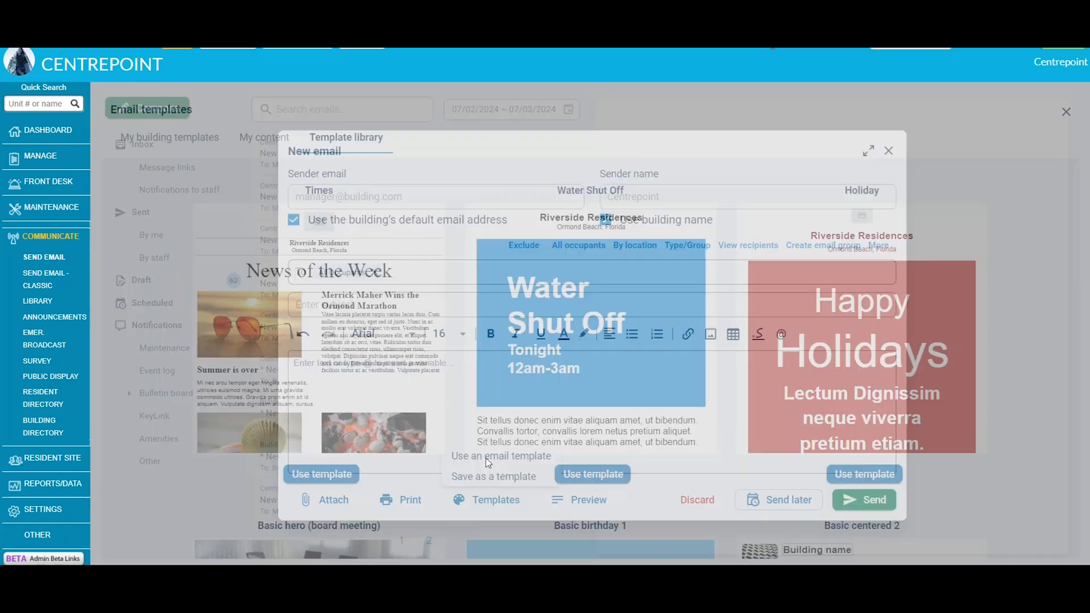
# Use a template-library design that puts a fire image in the body
pyautogui.click(756, 262)
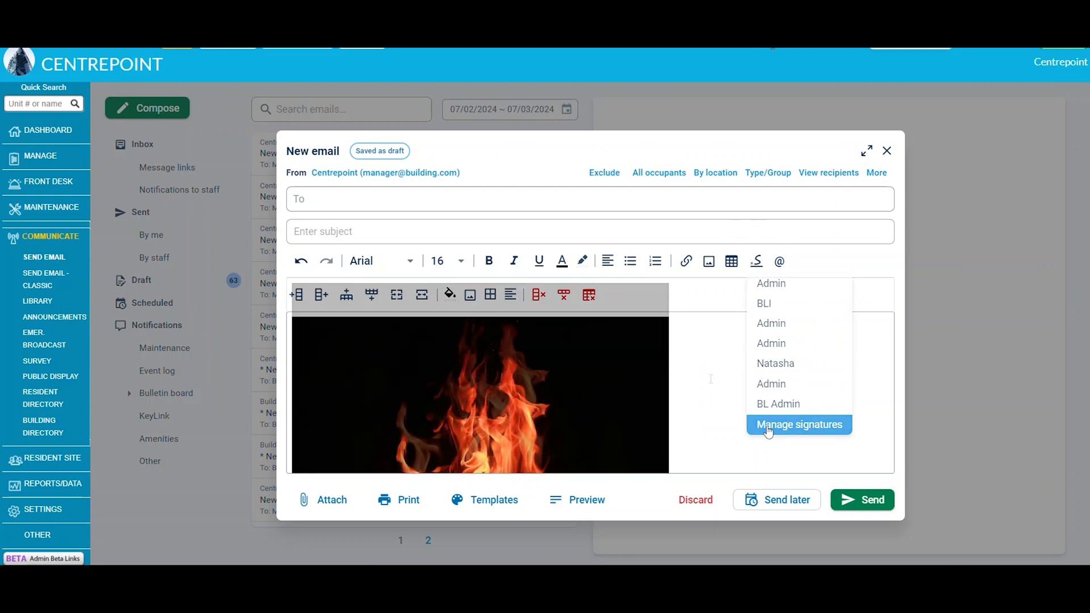
# Open signature management for the scheduled email
pyautogui.click(887, 151)
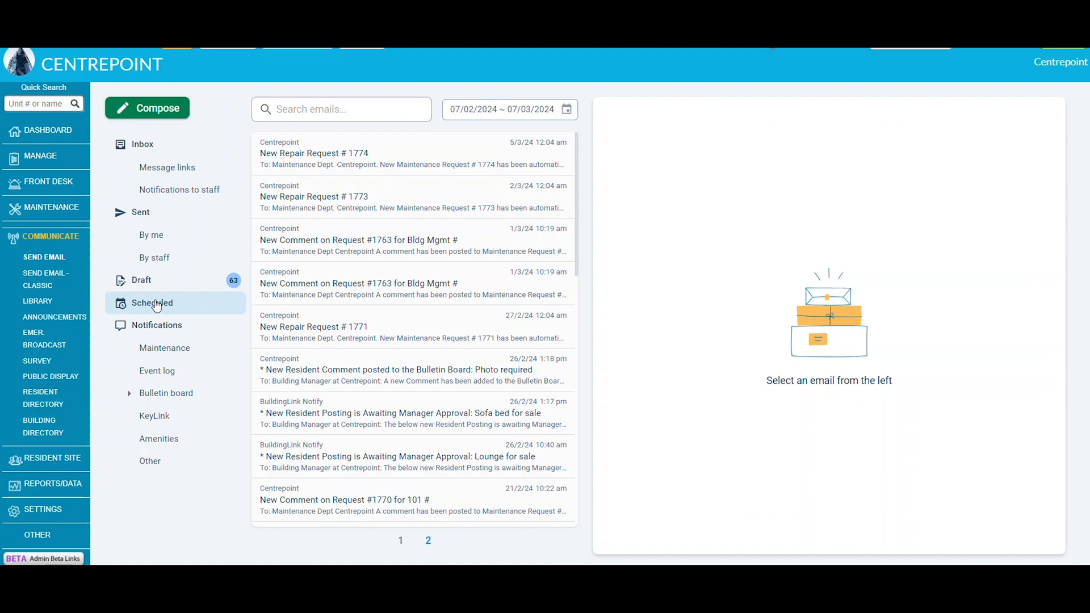